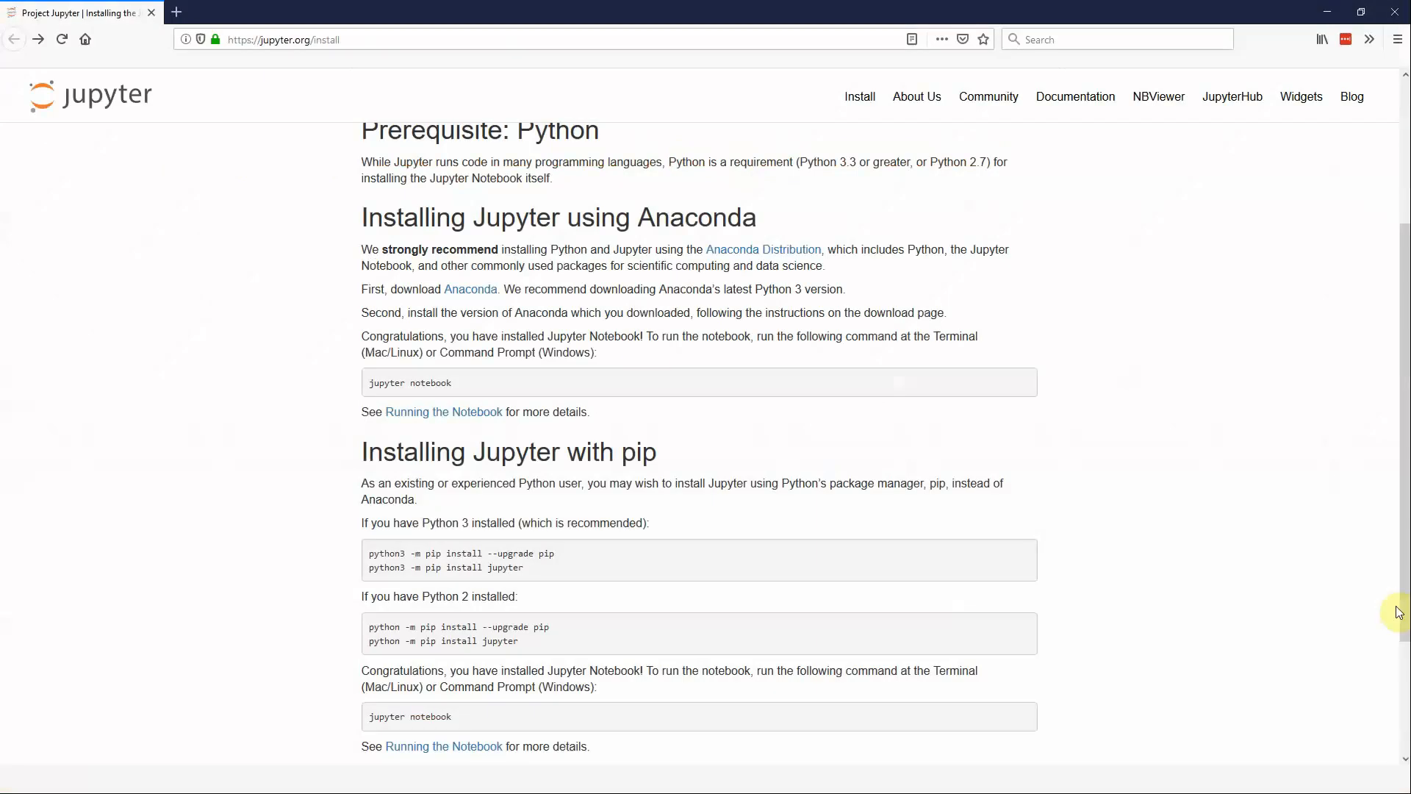
Step: Follow the 'Anaconda' link at the top of jupyter.org/install to the Anaconda Distribution download page
{"action": "scroll", "scroll_direction": "up", "scroll_amount": 3}
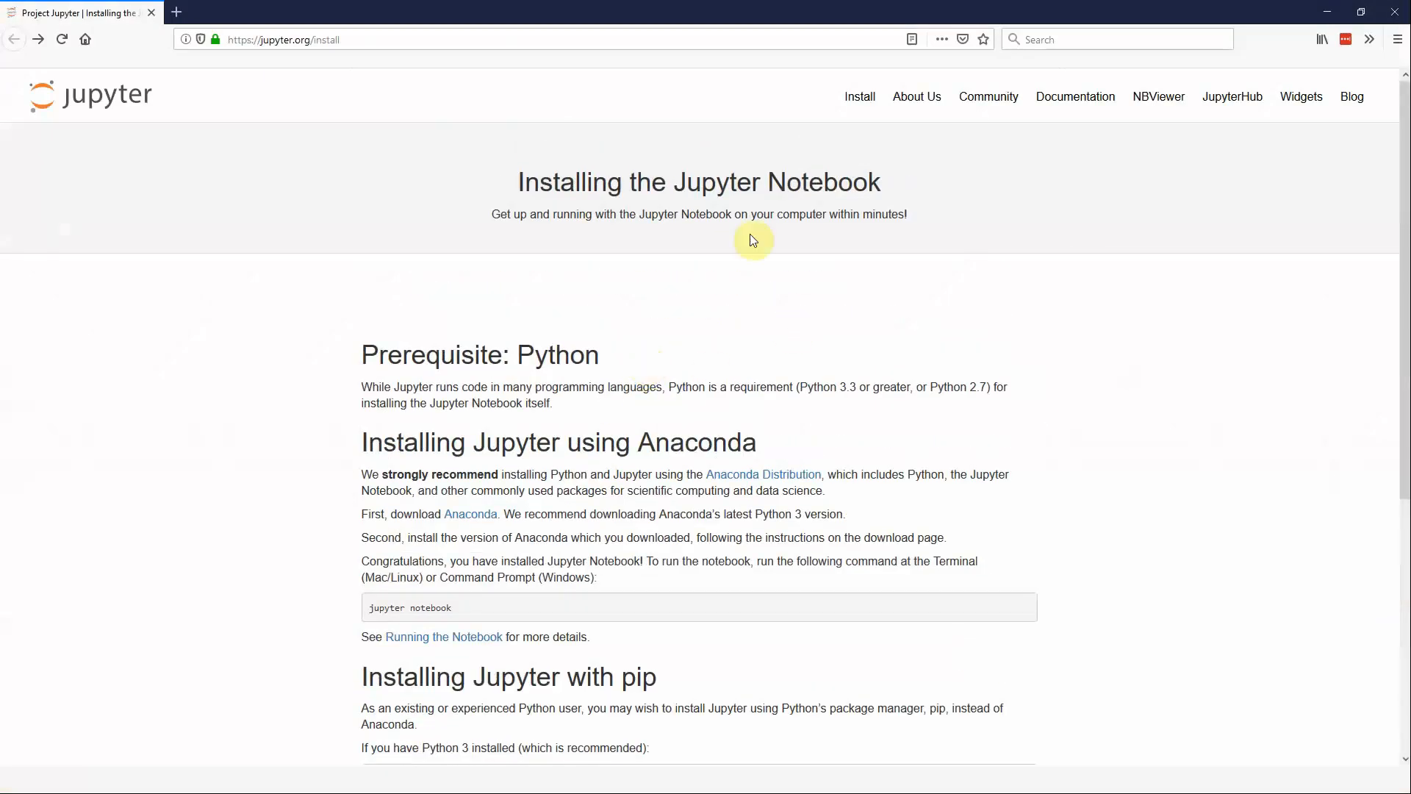
{"action": "mouse_move", "coordinate": [459, 430]}
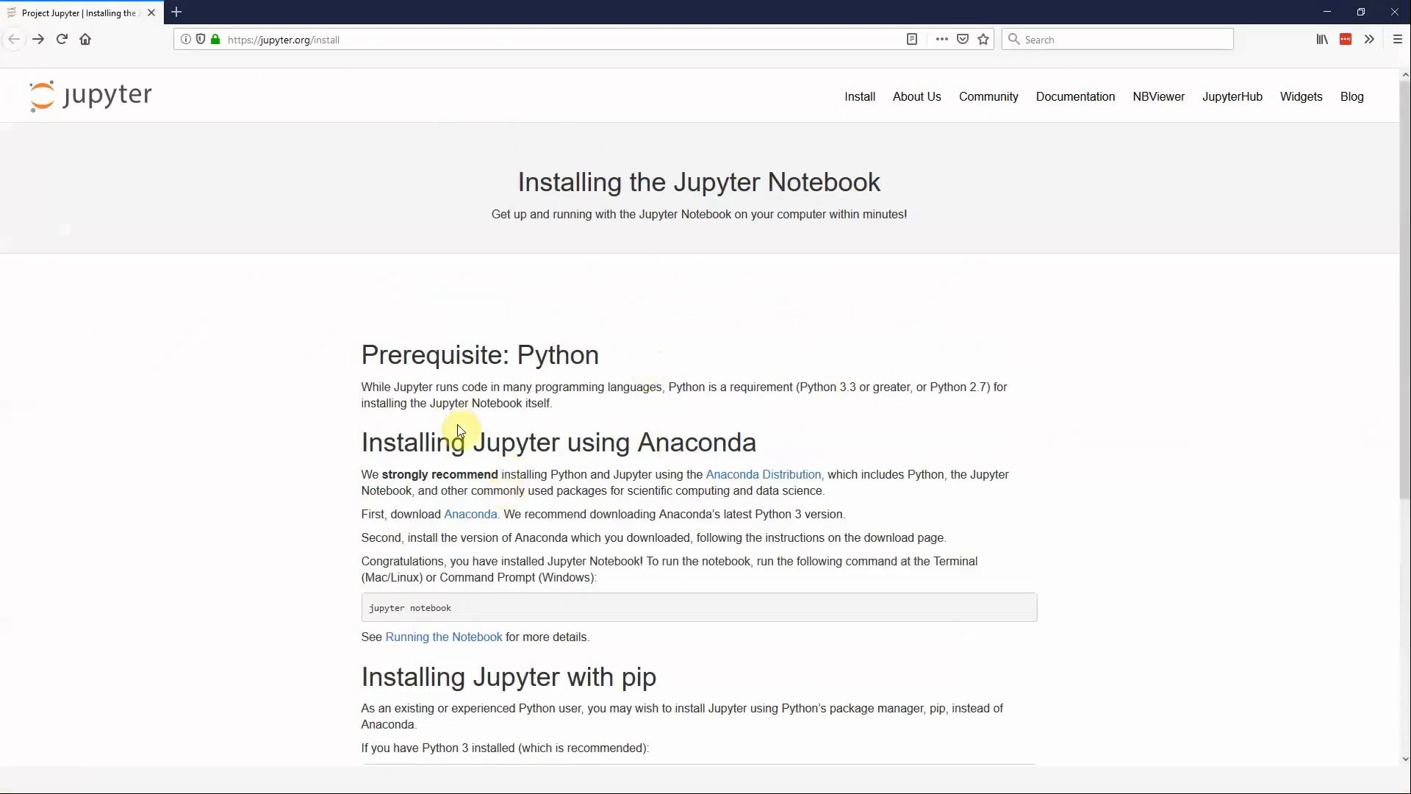
{"action": "mouse_move", "coordinate": [580, 474]}
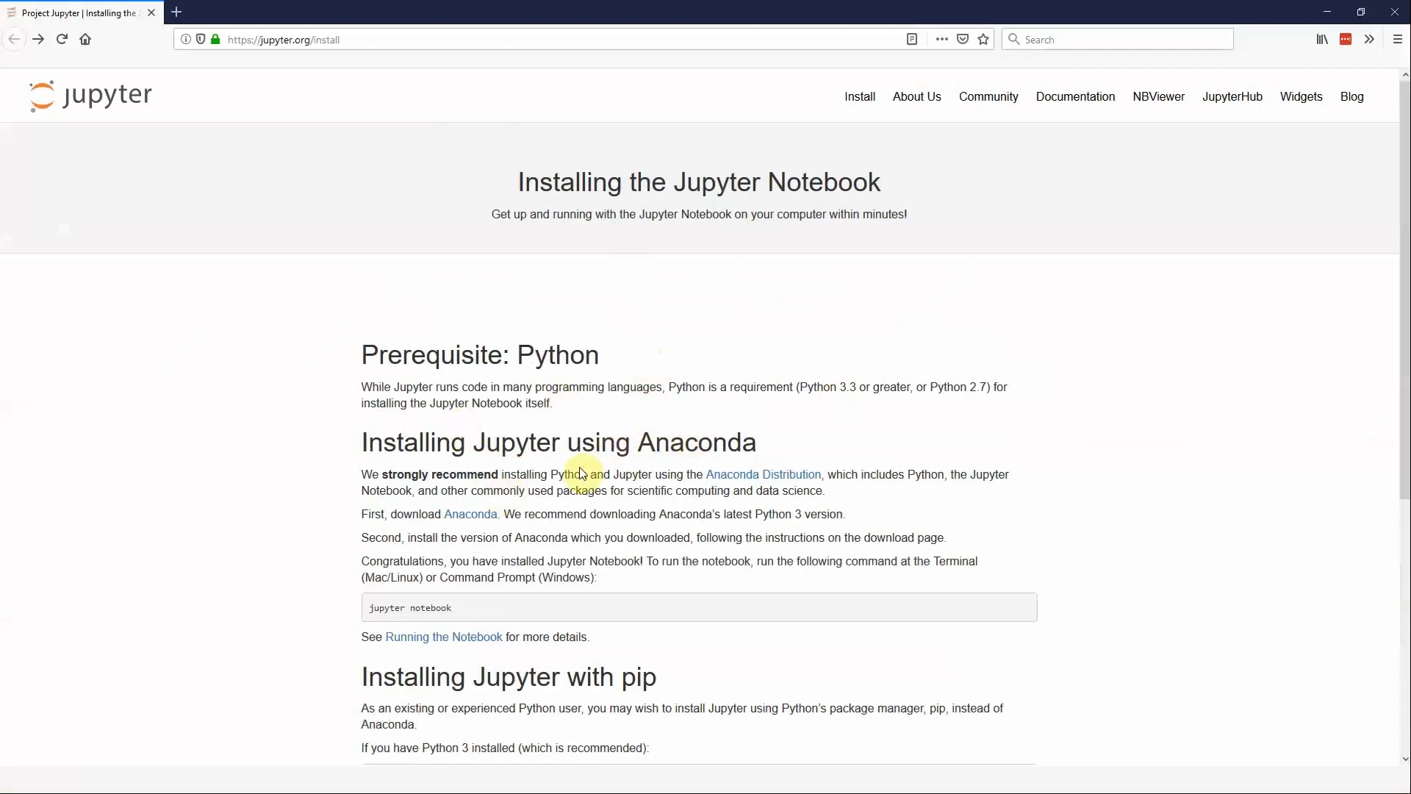
{"action": "mouse_move", "coordinate": [432, 517]}
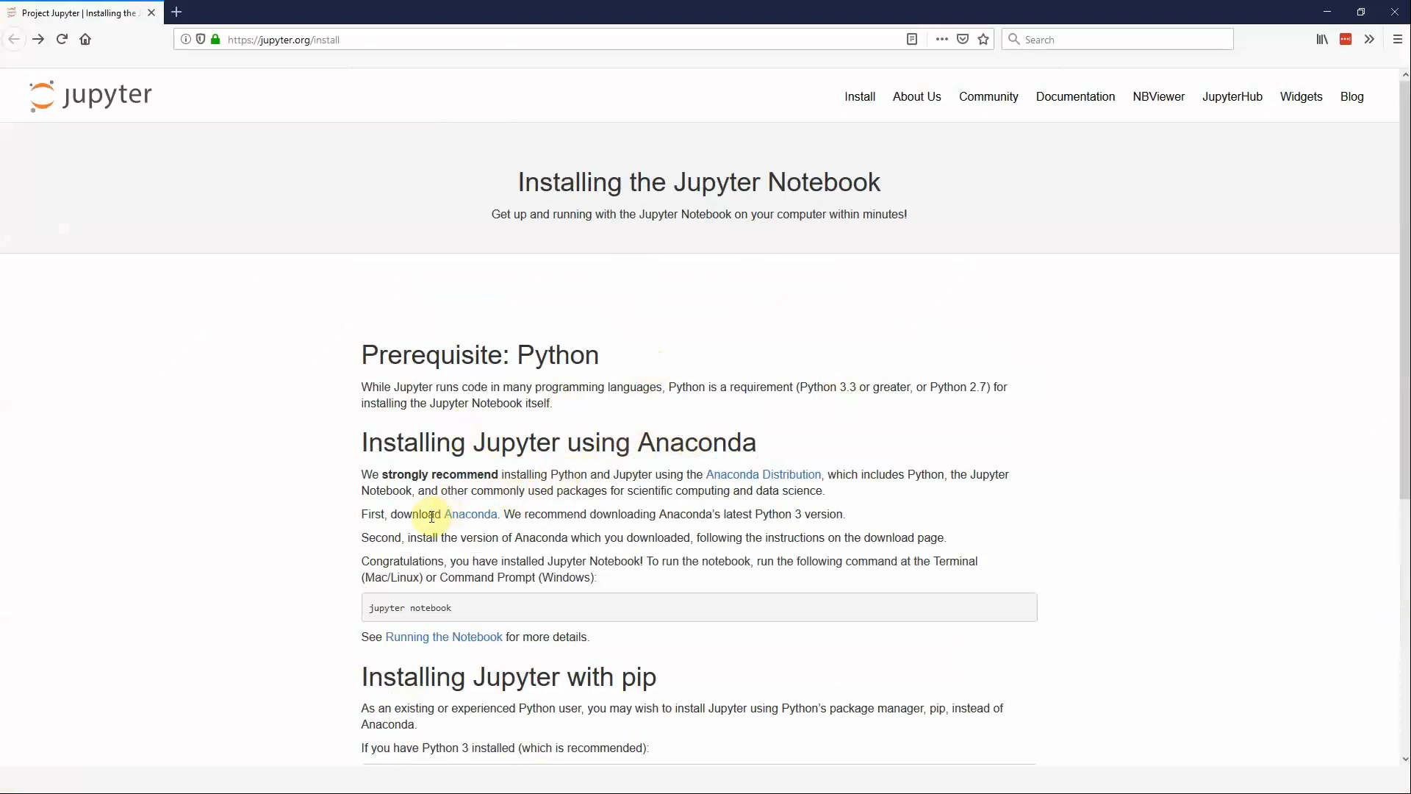
{"action": "left_click", "coordinate": [763, 474]}
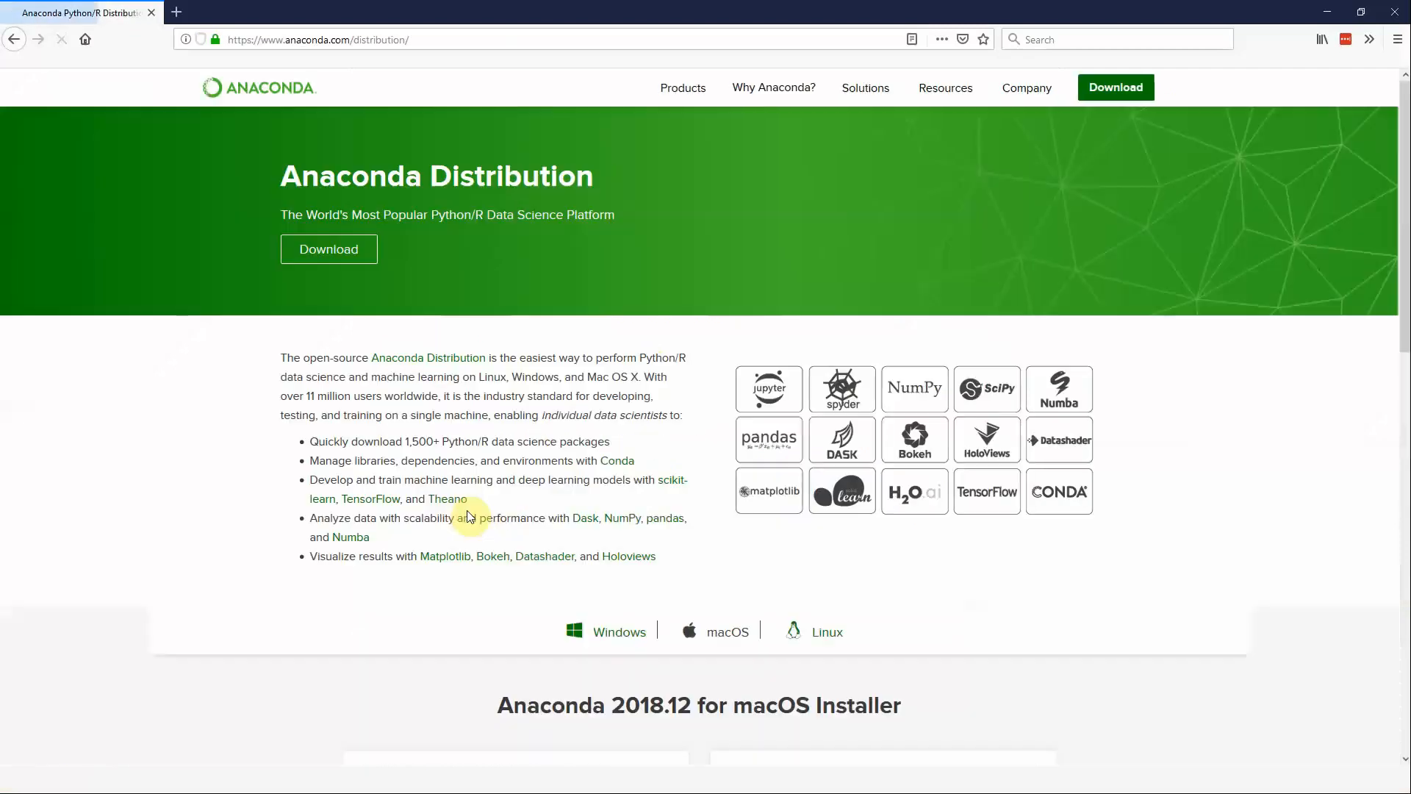
Step: Scroll down to the macOS installer options showing the Python 3.7 and 2.7 downloads
{"action": "scroll", "scroll_direction": "down", "scroll_amount": 3}
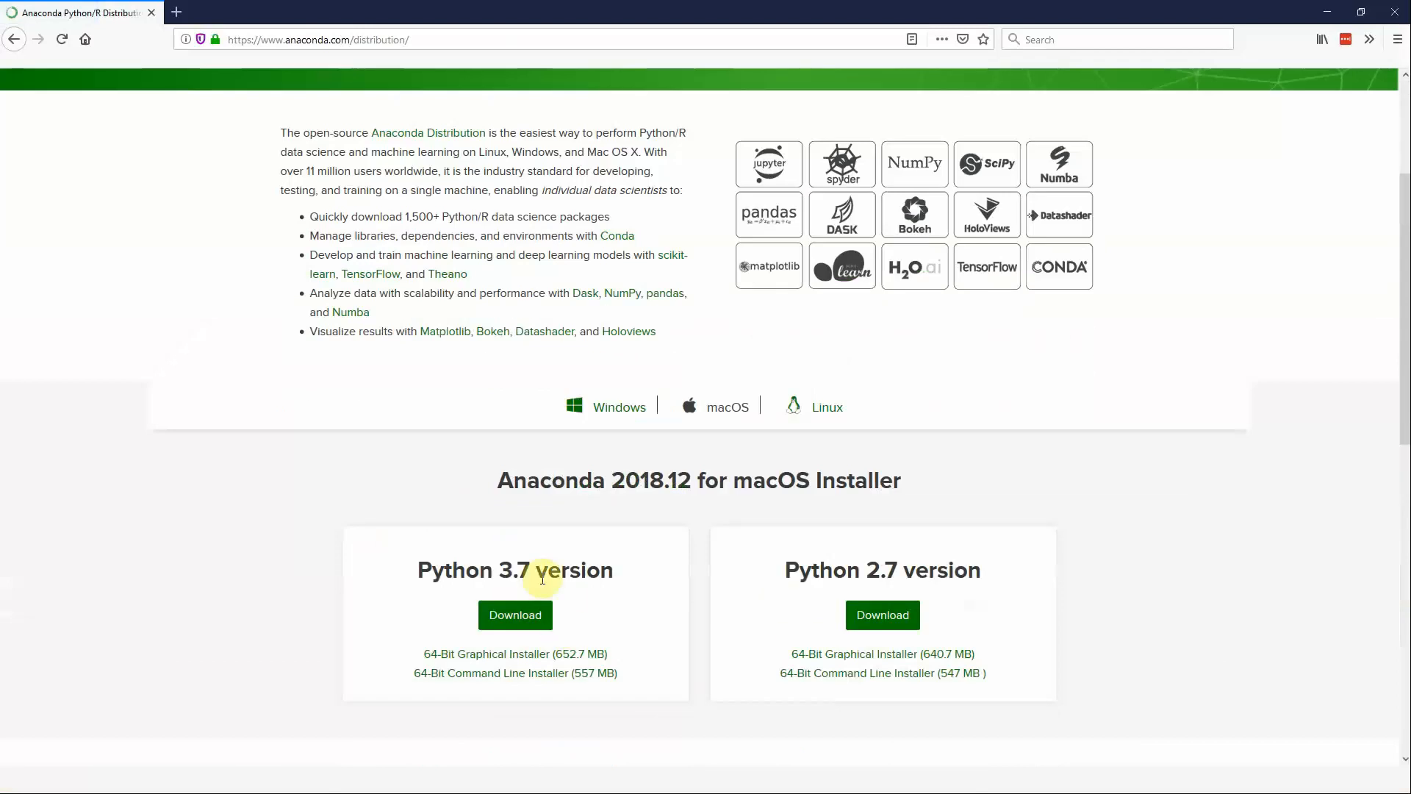
{"action": "mouse_move", "coordinate": [597, 560]}
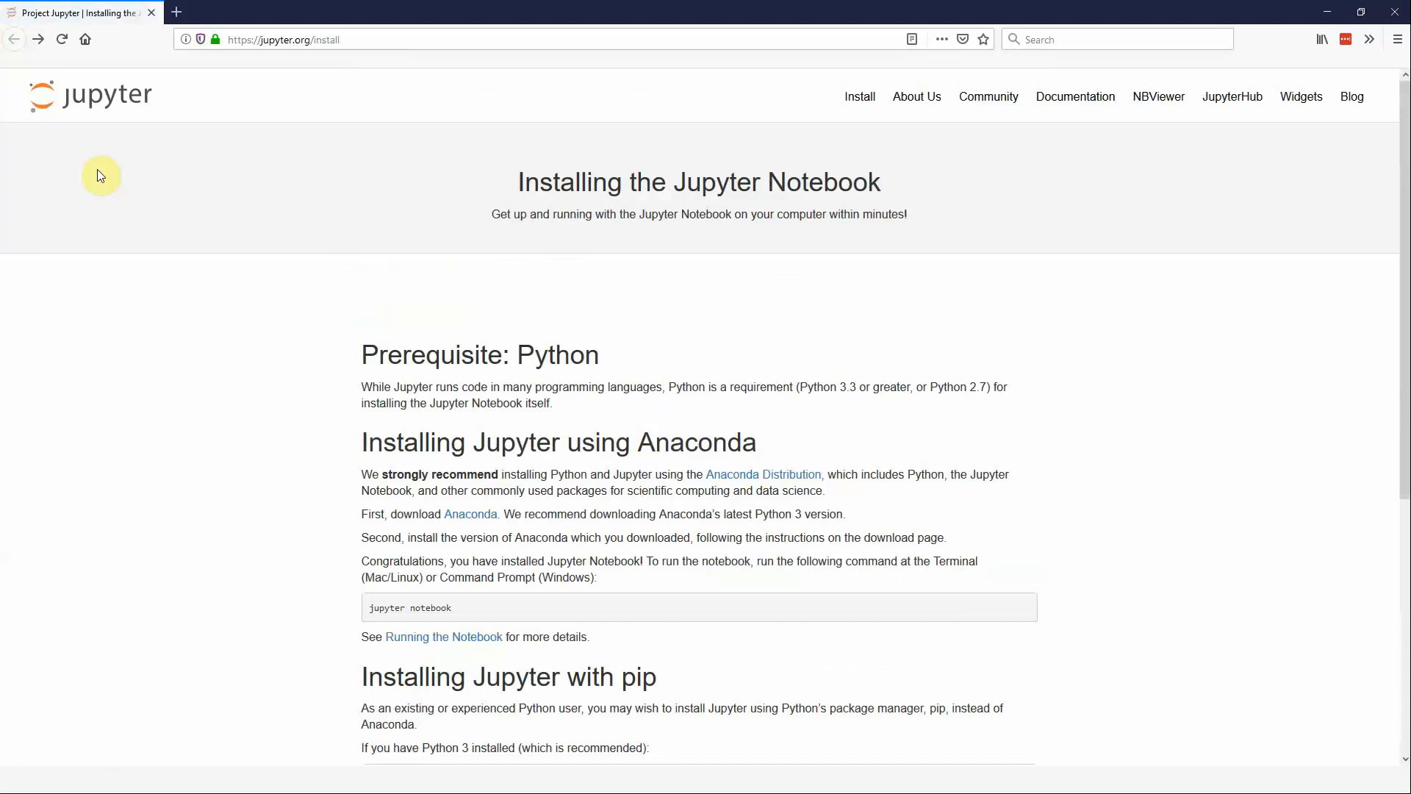
{"action": "mouse_move", "coordinate": [779, 367]}
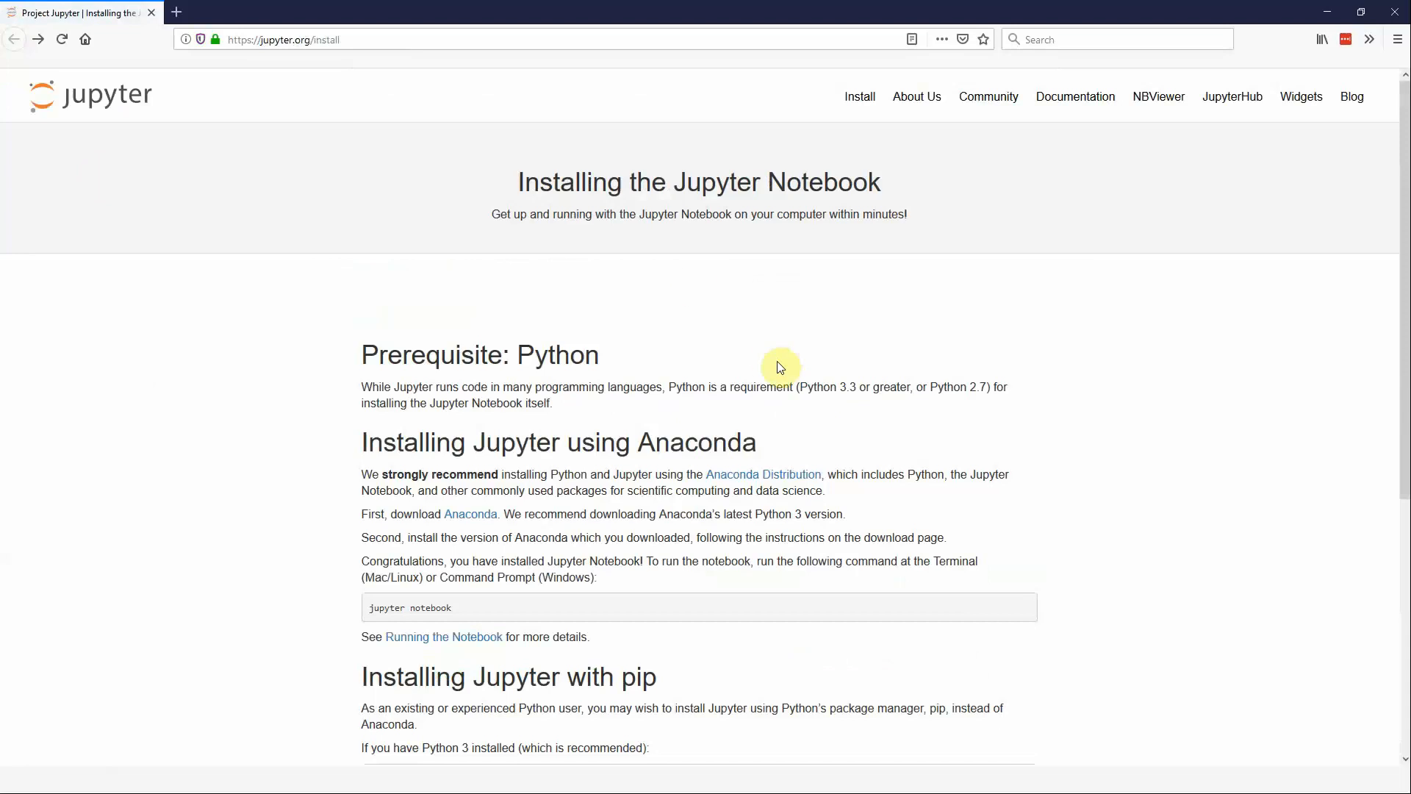
{"action": "mouse_move", "coordinate": [461, 602]}
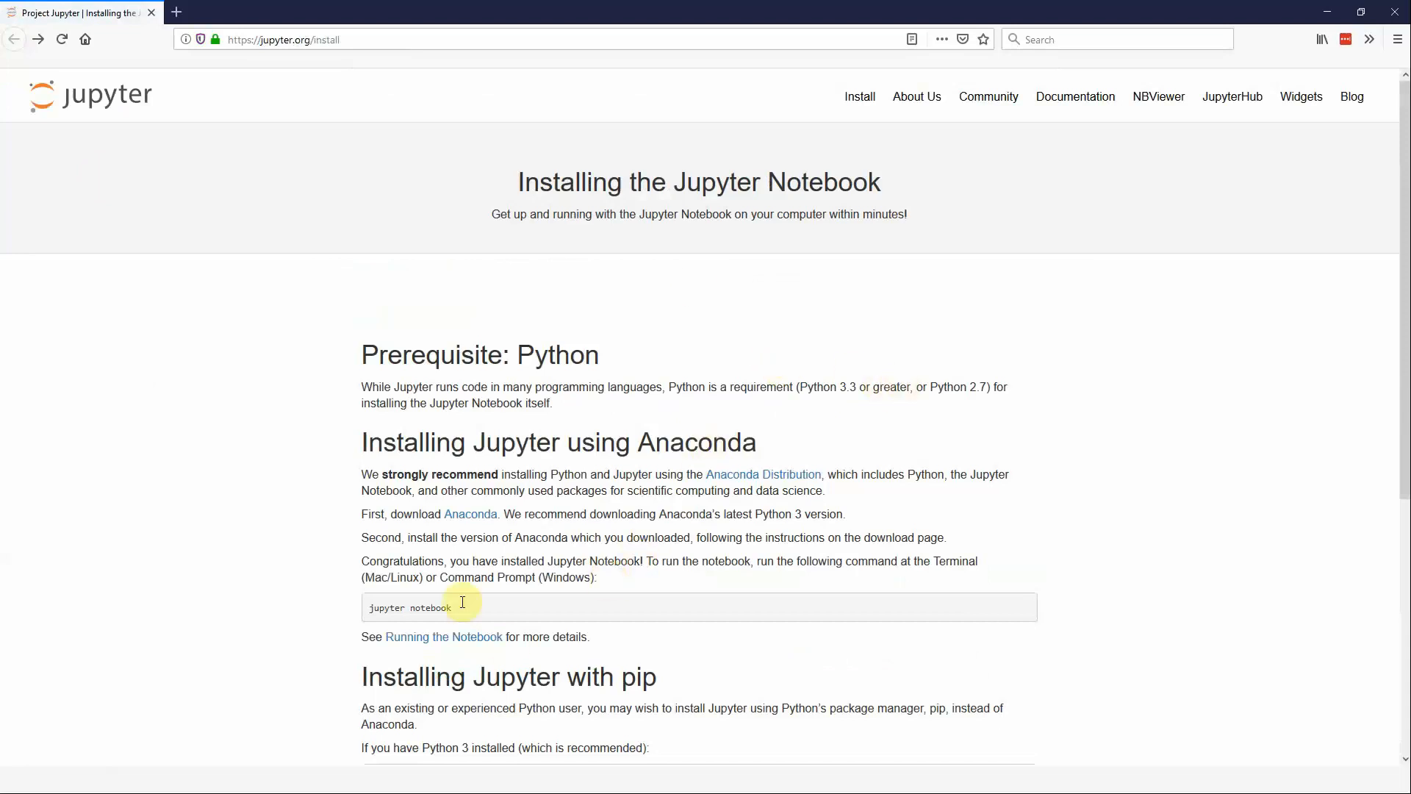
{"action": "mouse_move", "coordinate": [534, 605]}
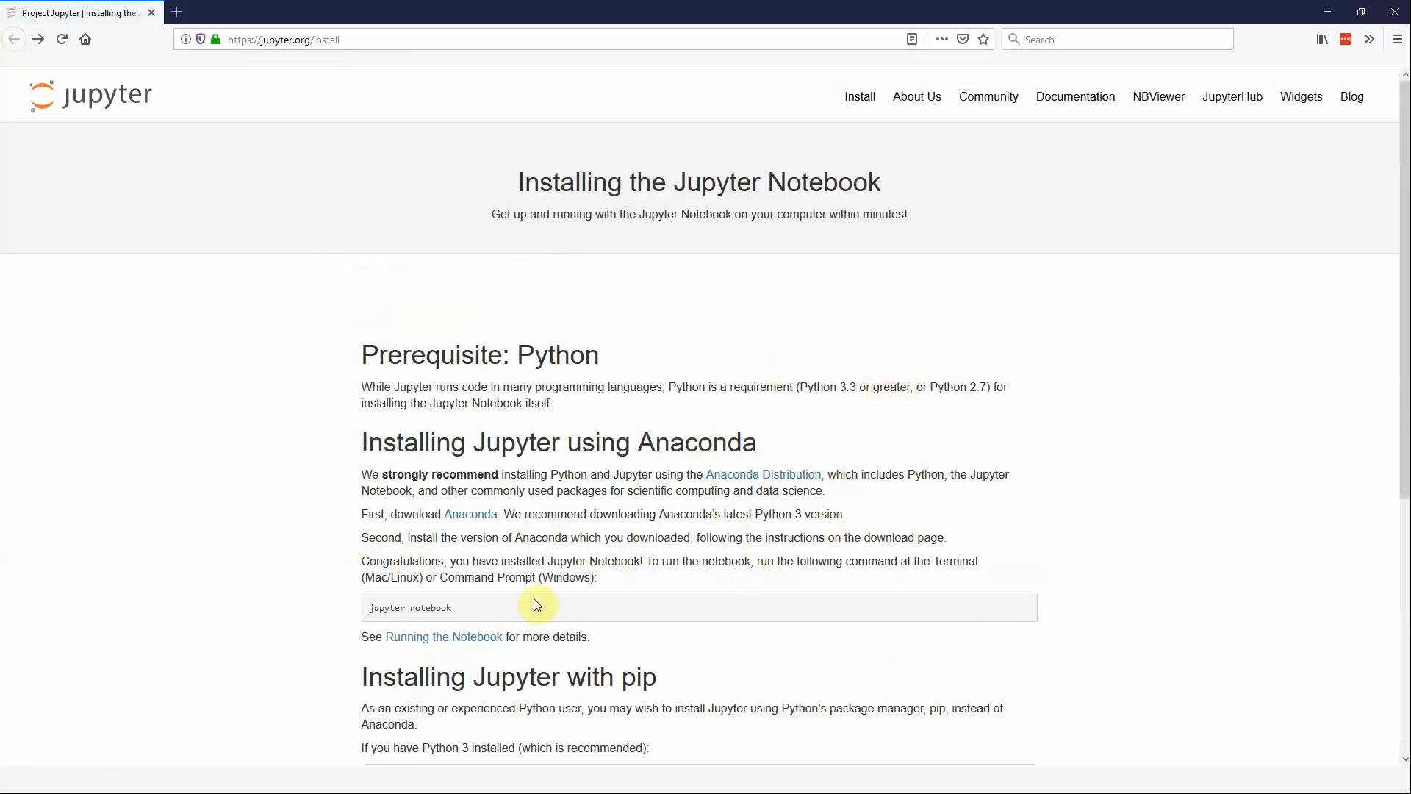
{"action": "mouse_move", "coordinate": [417, 608]}
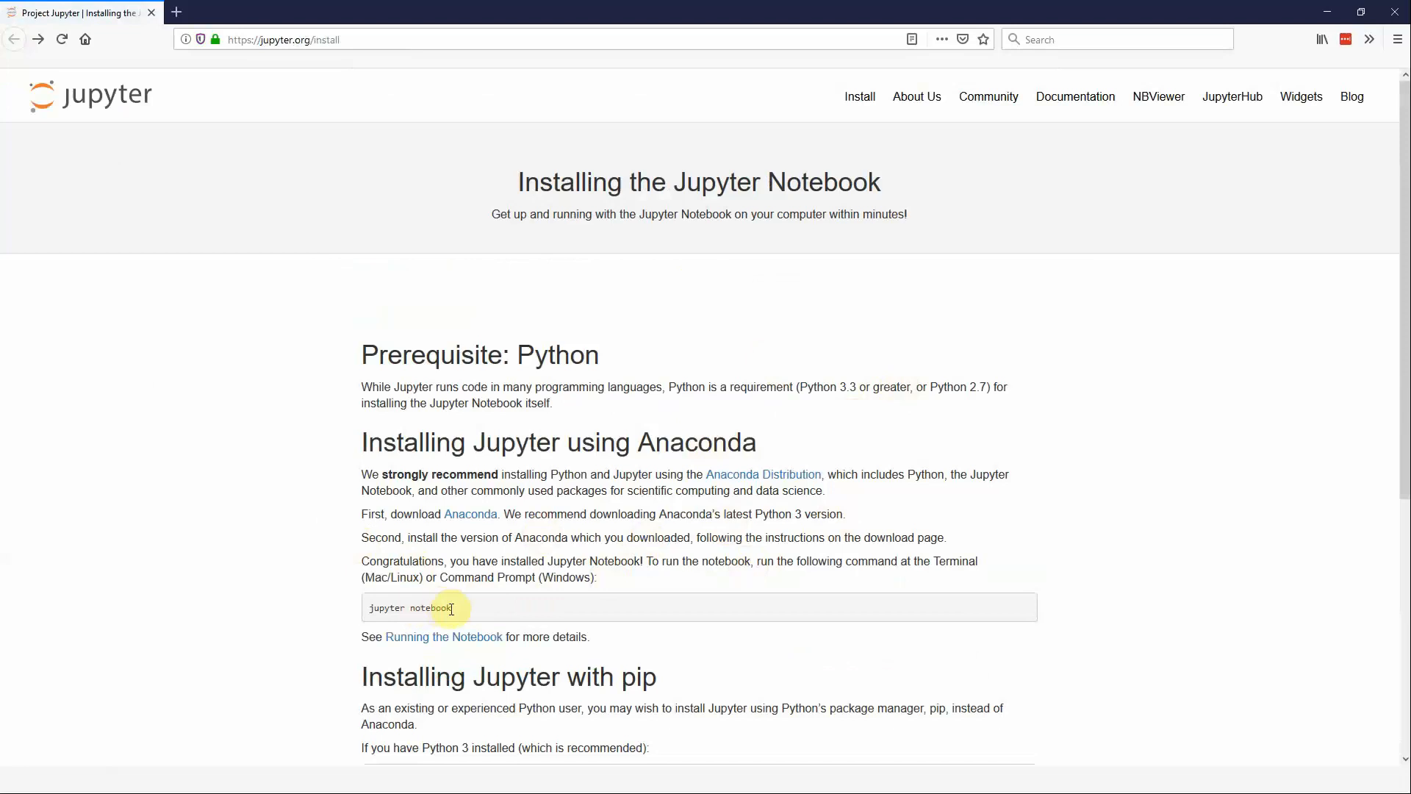
{"action": "mouse_move", "coordinate": [1131, 373]}
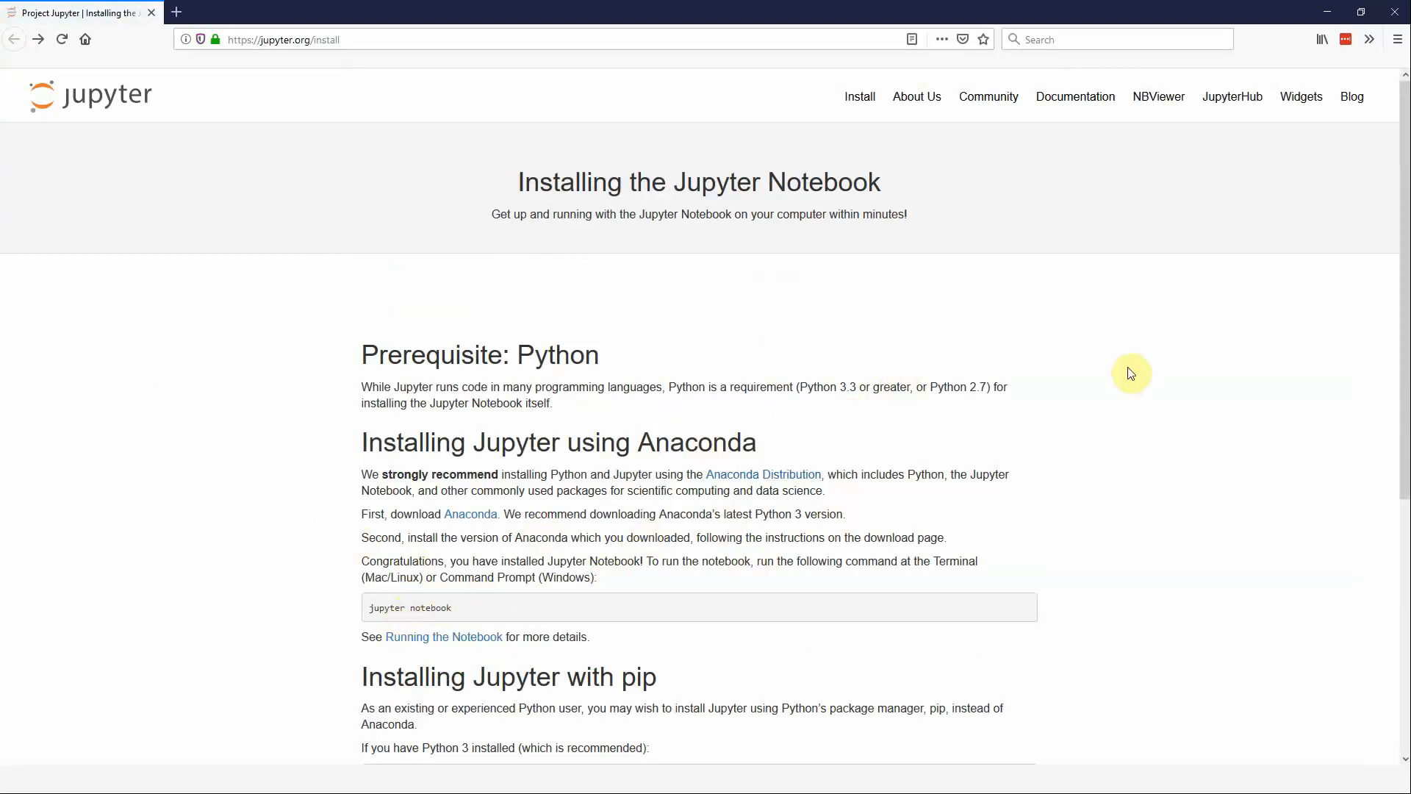